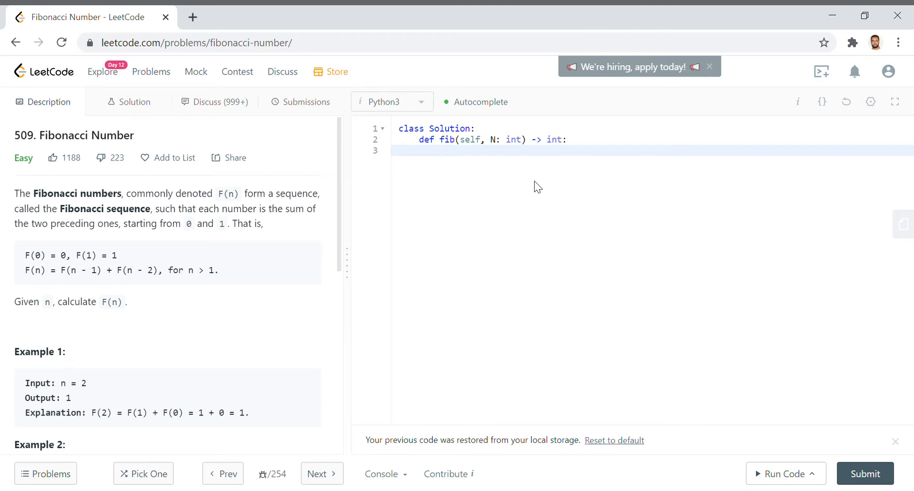
# - Add fib base cases: return 0 when N == 0, and 1 when N in [1, 2]
pyautogui.click(440, 150)
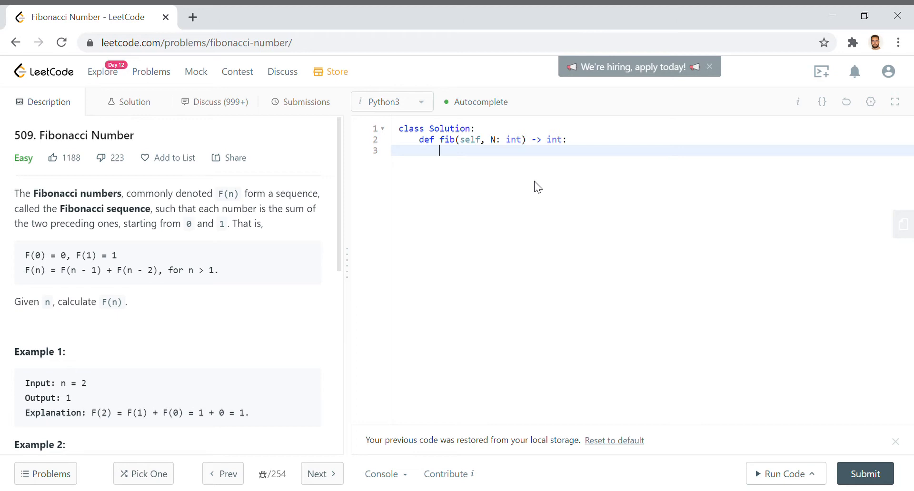
pyautogui.write('if N ==')
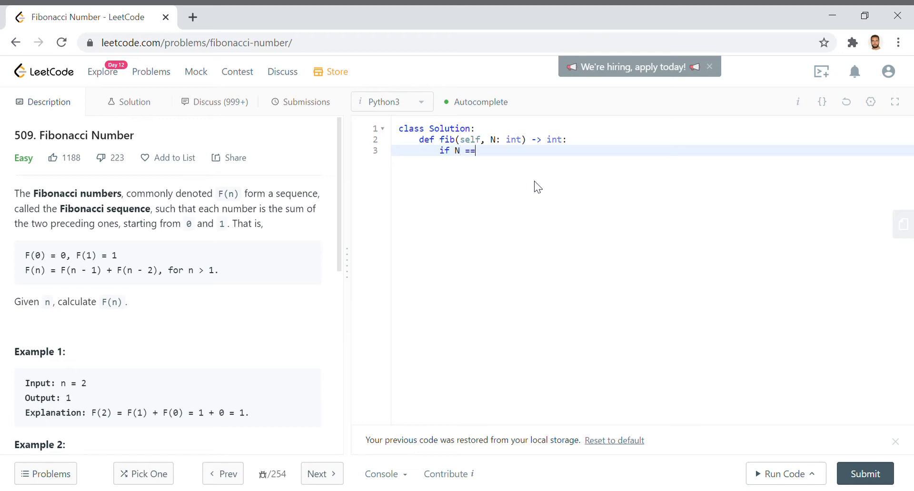
pyautogui.write('0:')
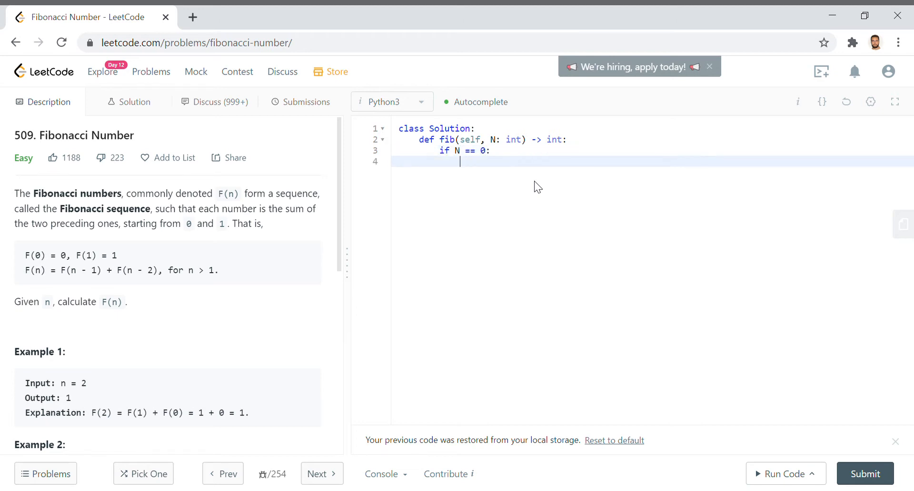
pyautogui.write('return 0')
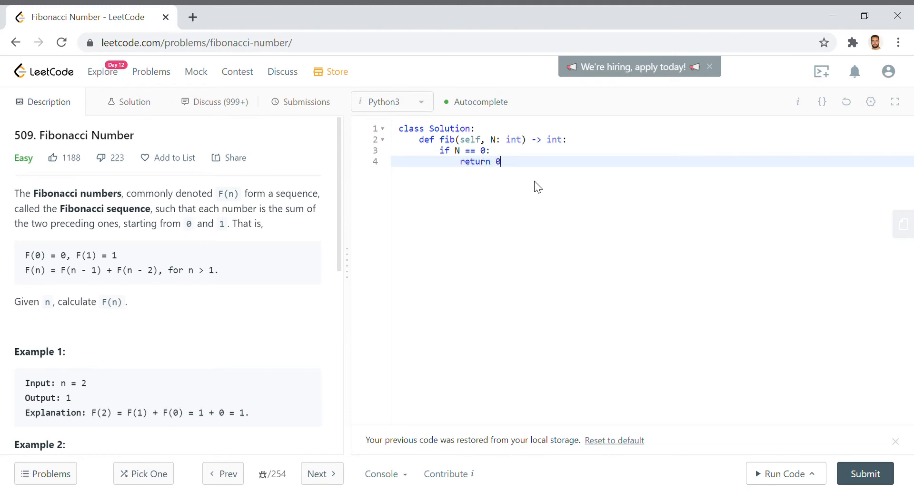
pyautogui.press('Enter')
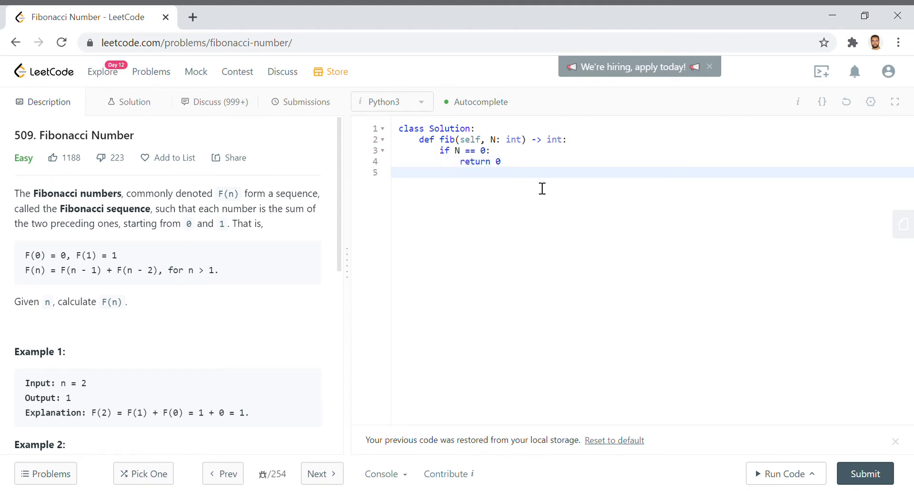
pyautogui.write('if N in')
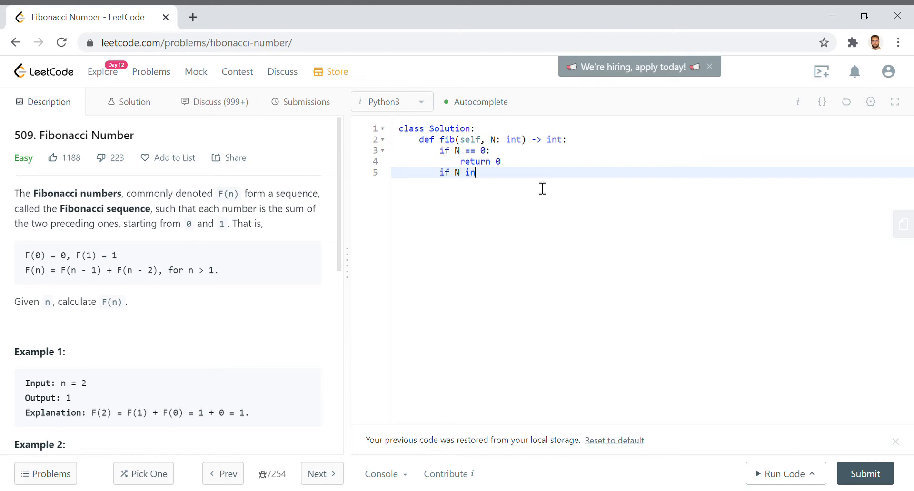
pyautogui.write('[1, 2]:')
pyautogui.write('return')
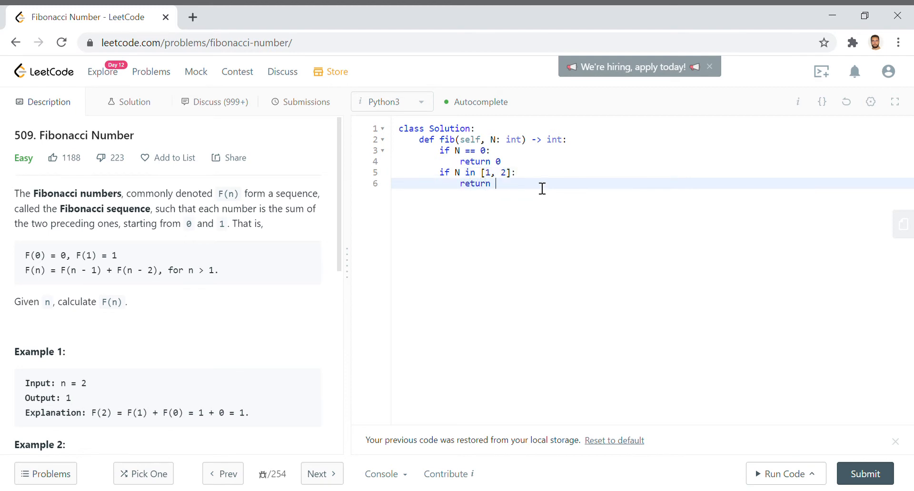
pyautogui.write('1')
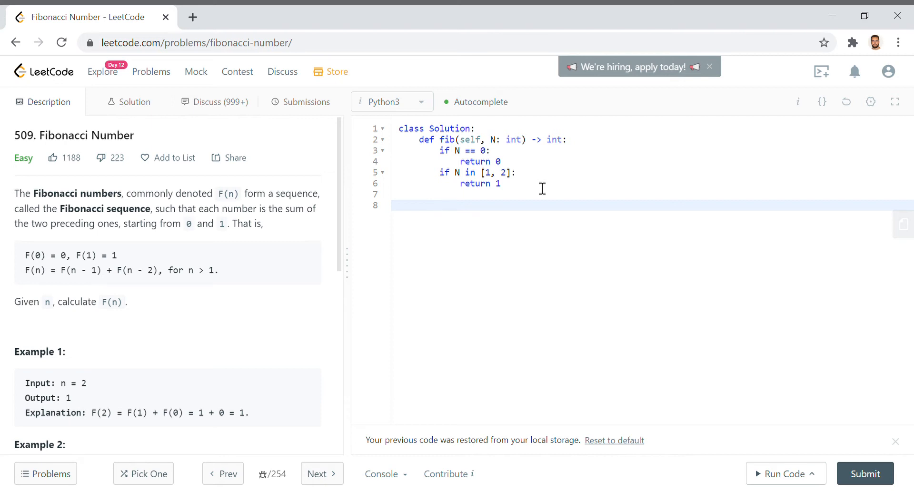
# - Initialize two = [1, 1] below the base cases and begin a nested def
pyautogui.click(440, 205)
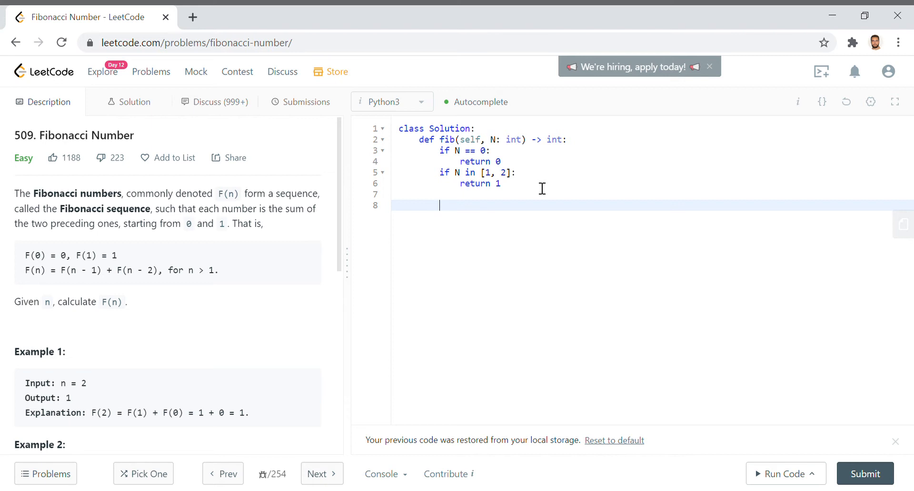
pyautogui.write('two =')
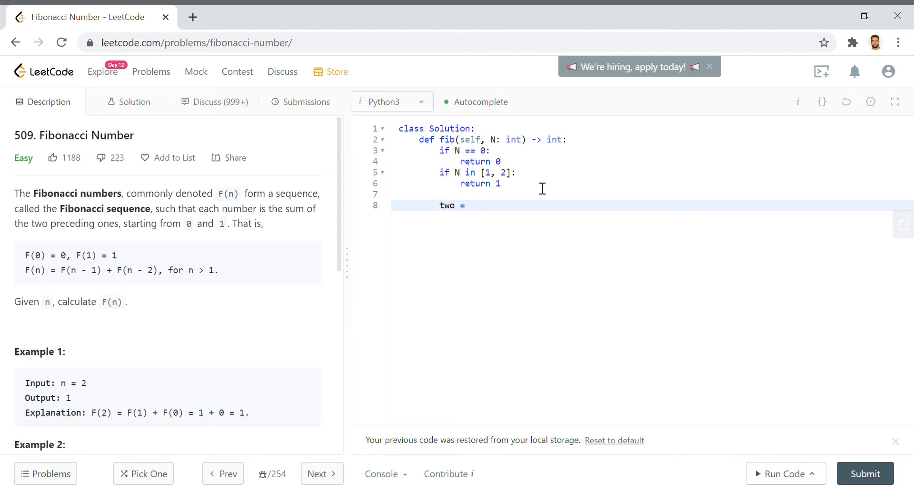
pyautogui.write('[1, 1]')
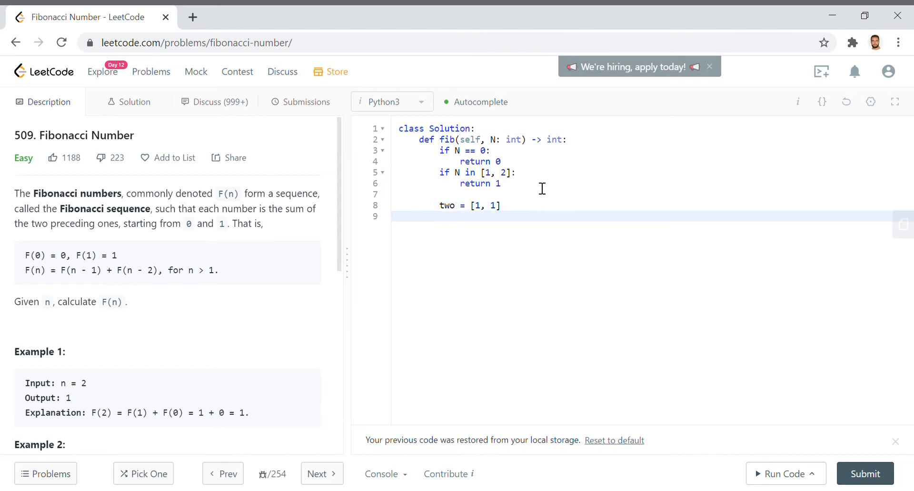
pyautogui.press('Enter')
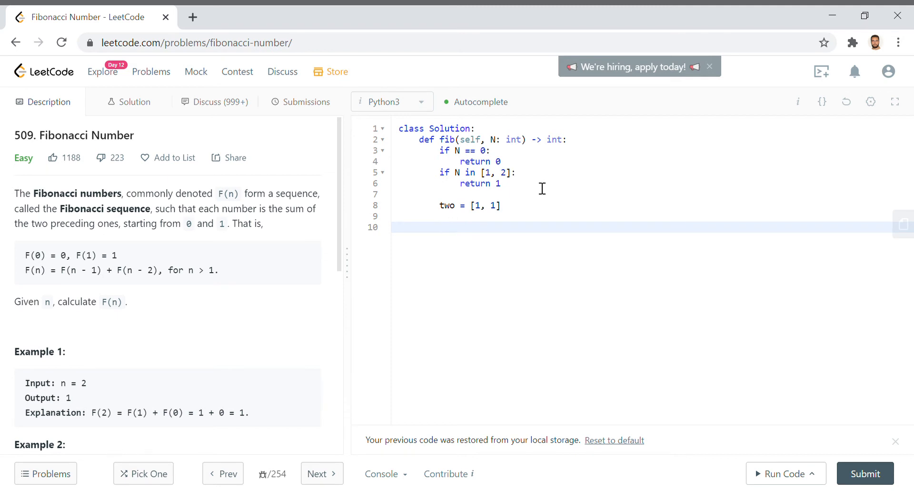
pyautogui.write('def')
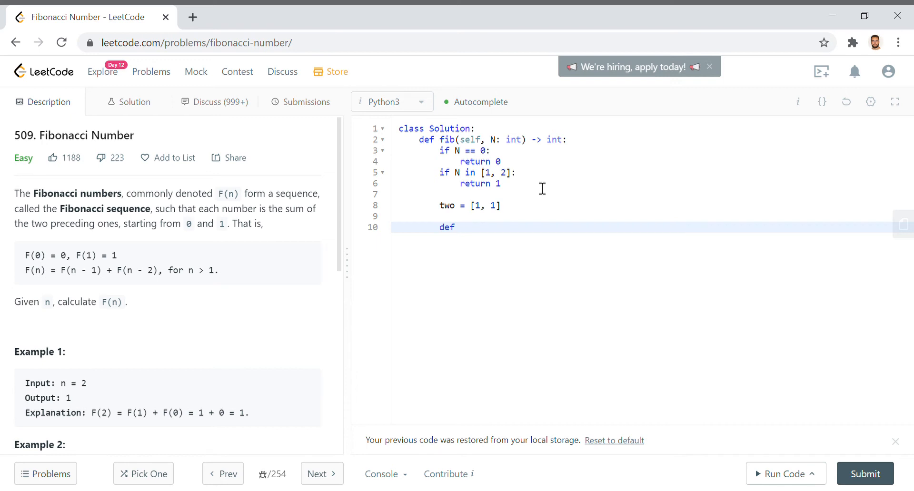
# - Define the helper rec(N) that returns when N == 2
pyautogui.write('" "')
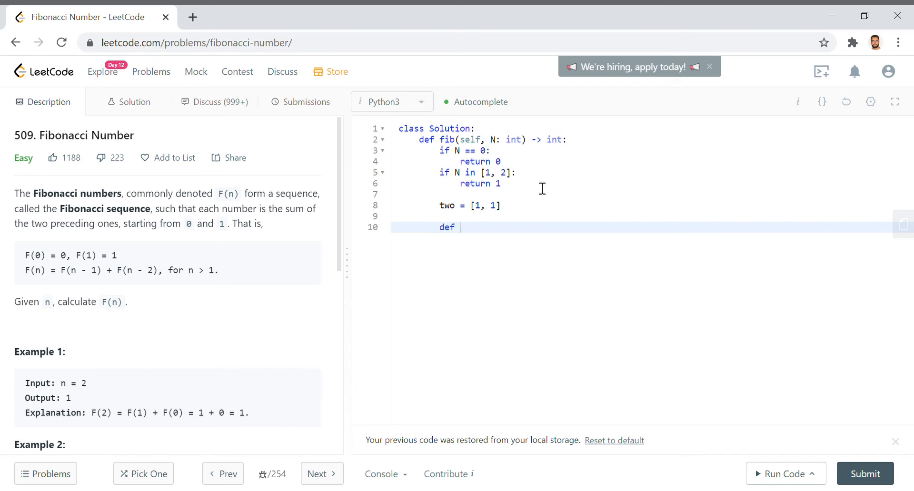
pyautogui.write('rec(N')
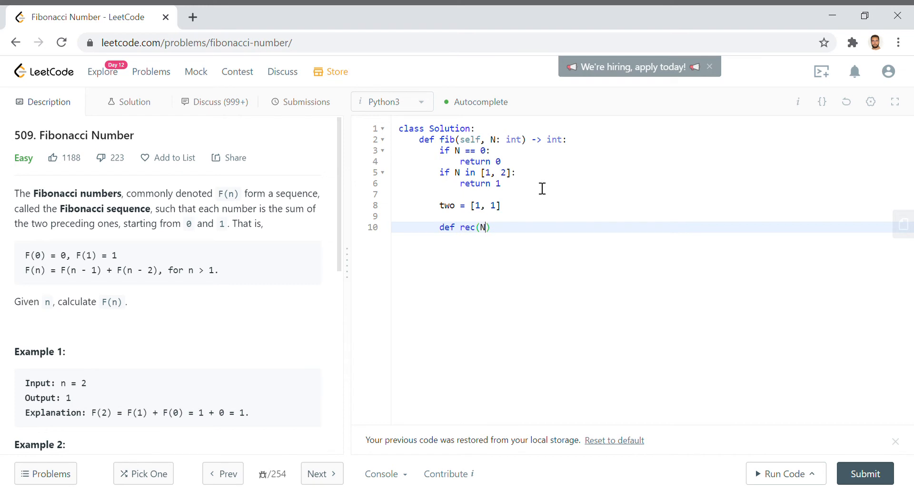
pyautogui.write('):')
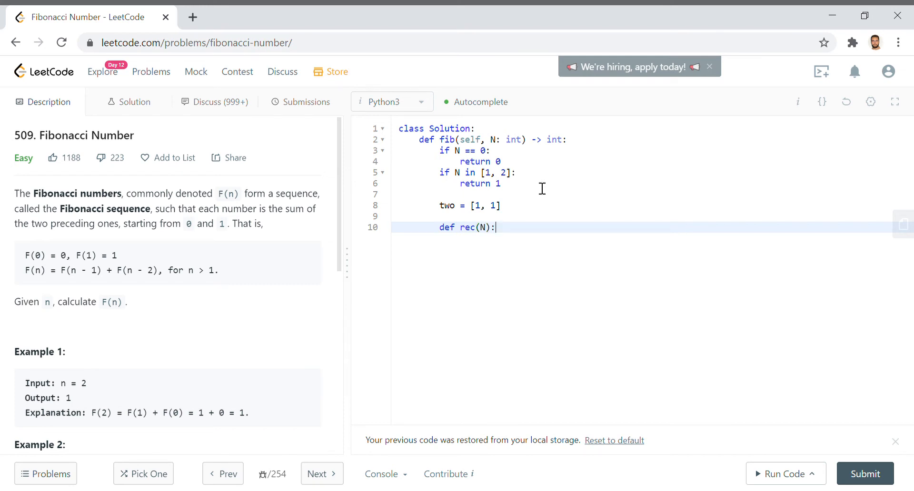
pyautogui.write('if N =')
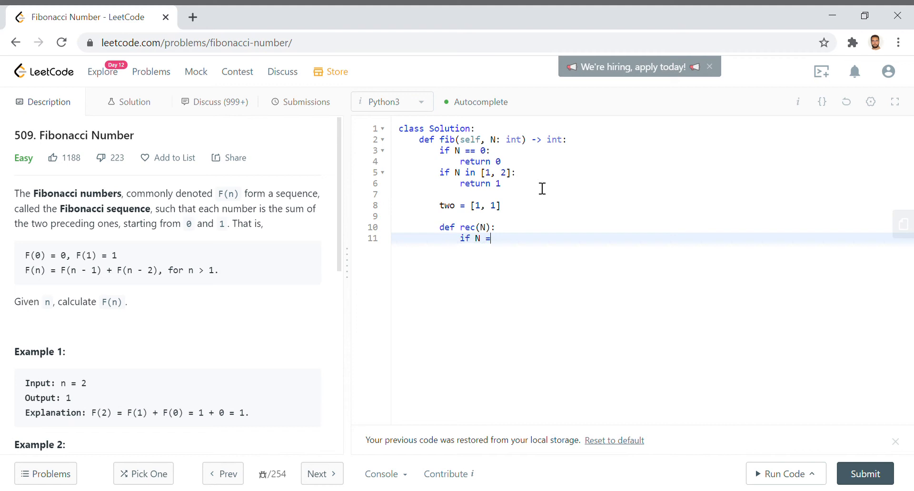
pyautogui.write('== 2:')
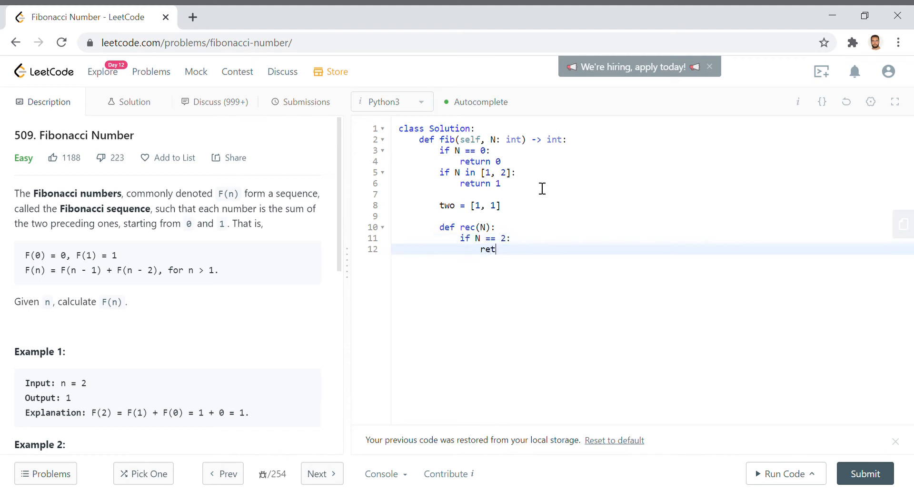
pyautogui.write('urn')
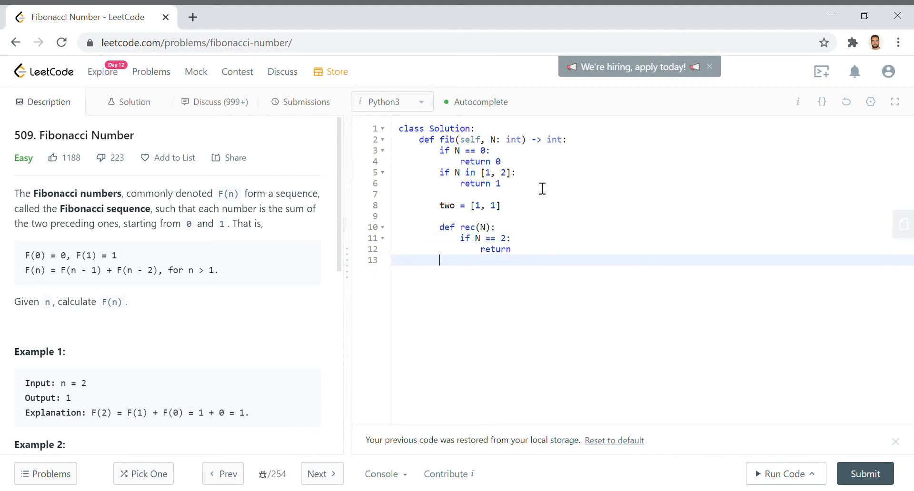
pyautogui.write('w')
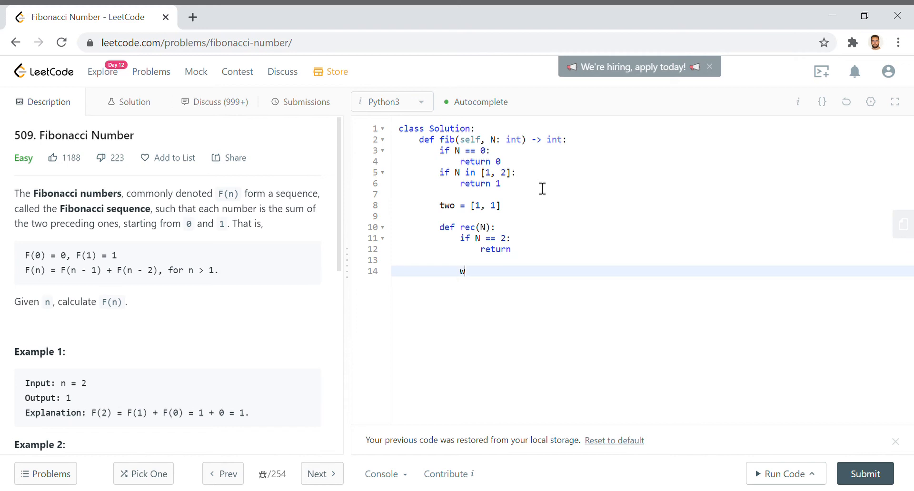
# - In rec, append sum(two) to two and pop its first element
pyautogui.write('two.app')
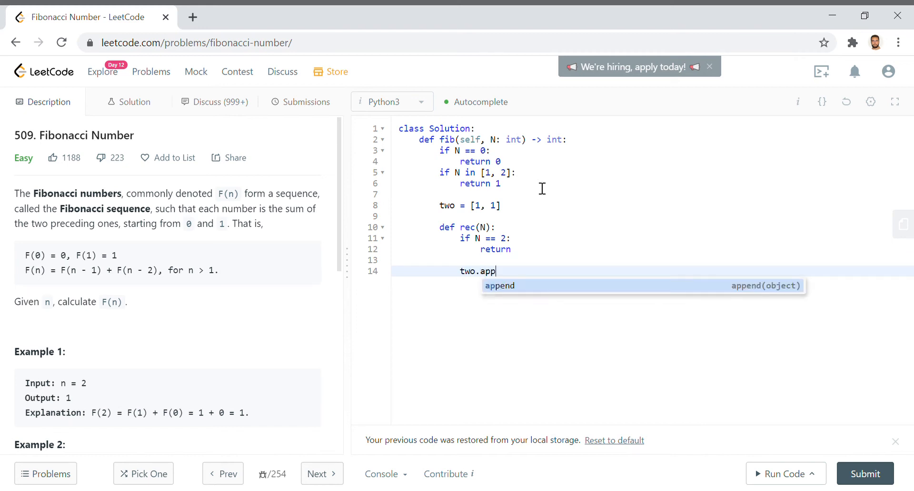
pyautogui.click(499, 285)
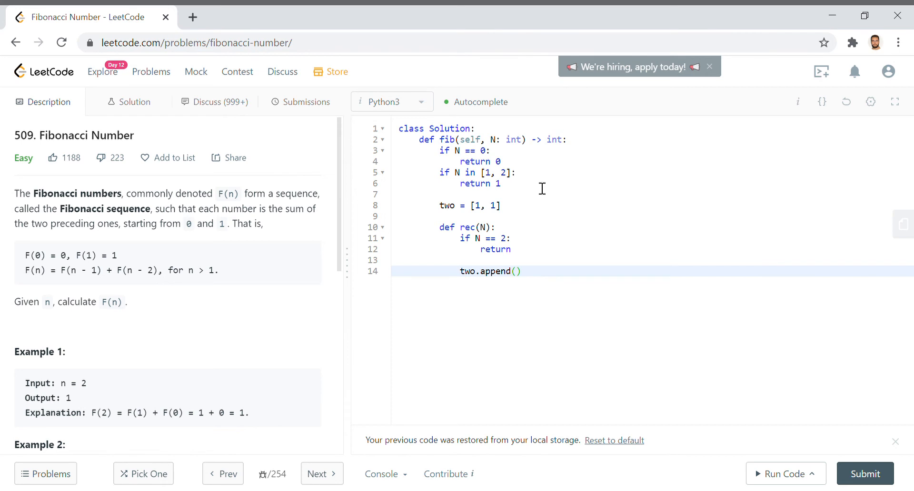
pyautogui.write('sum(two')
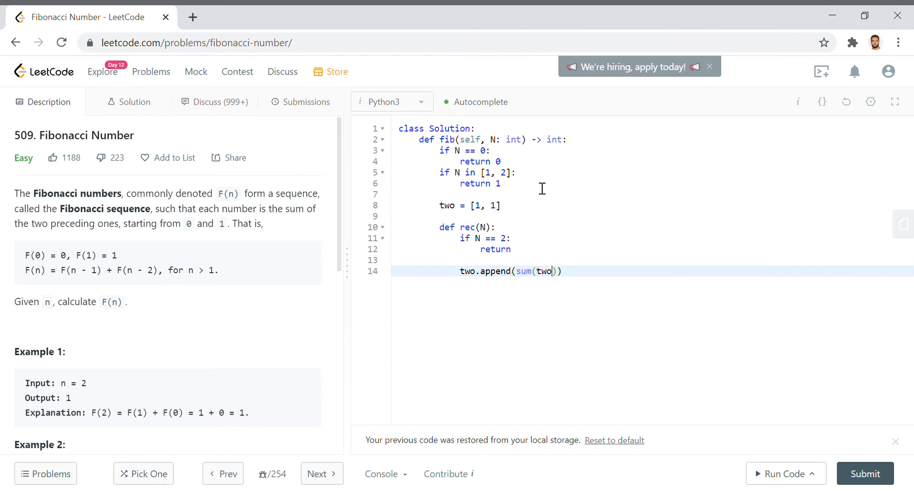
pyautogui.press('enter')
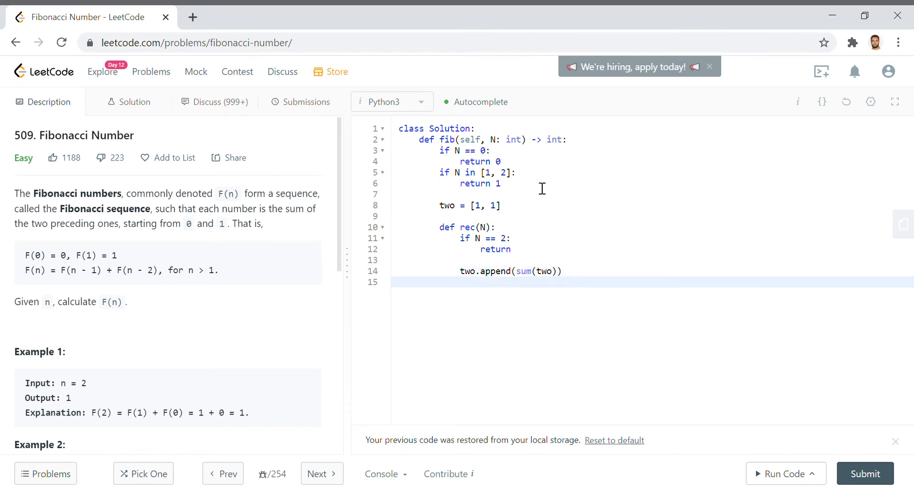
pyautogui.write('tw.pop(0)')
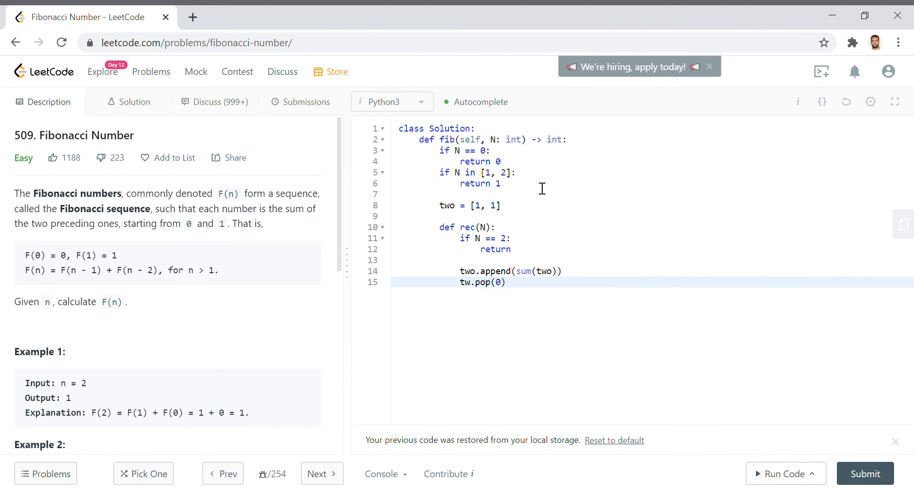
pyautogui.write('0')
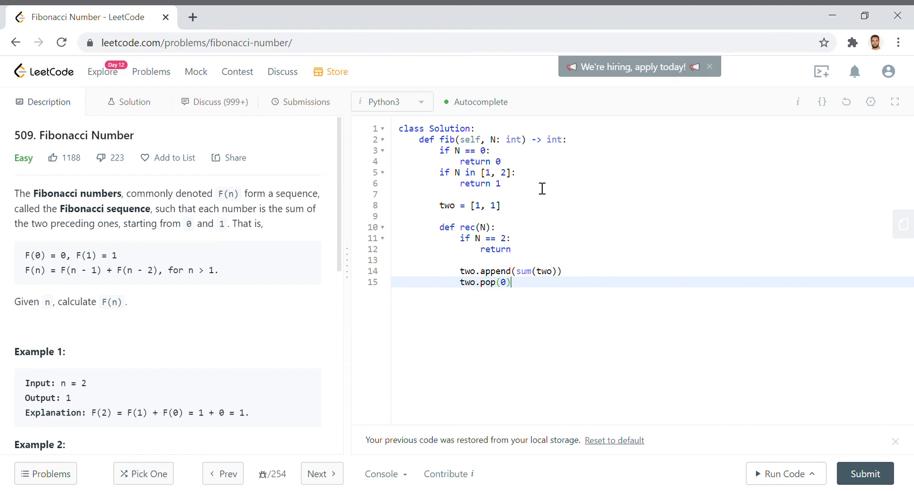
pyautogui.press('enter')
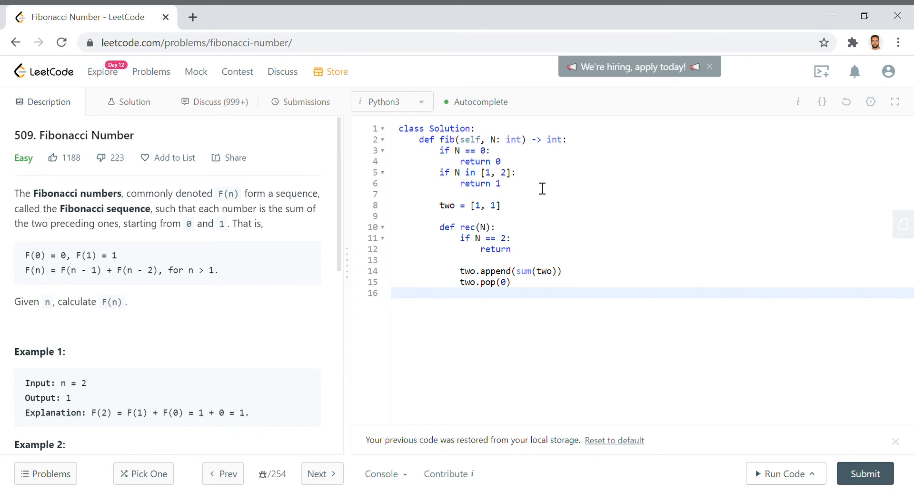
# - Recurse with rec(N - 1), call rec(N), return two[-1], and run the code
pyautogui.write('rec(N -')
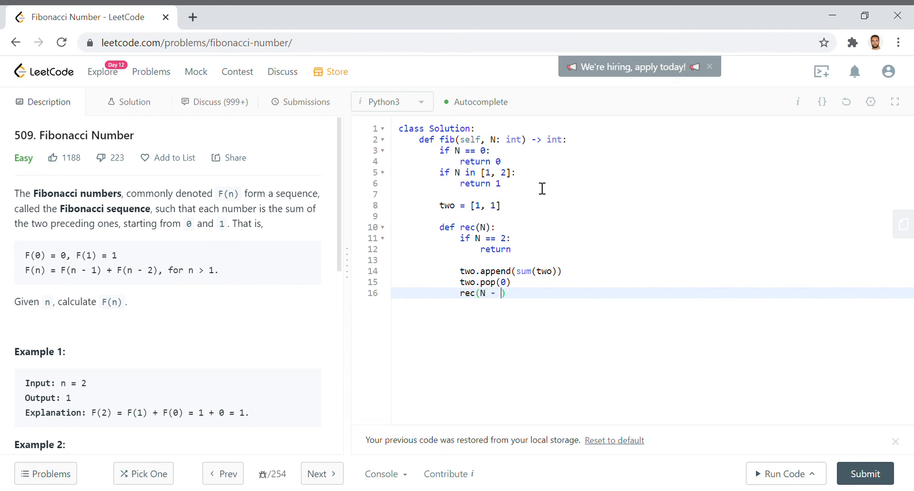
pyautogui.write('1')
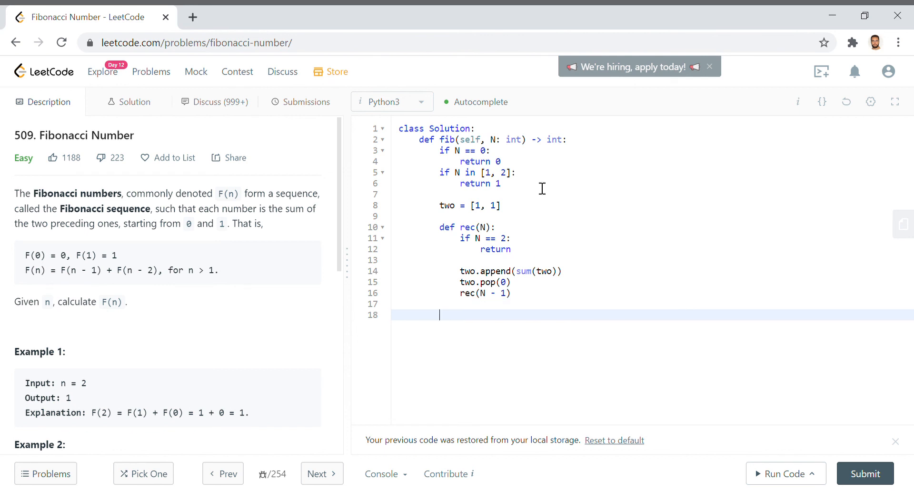
pyautogui.write('rec')
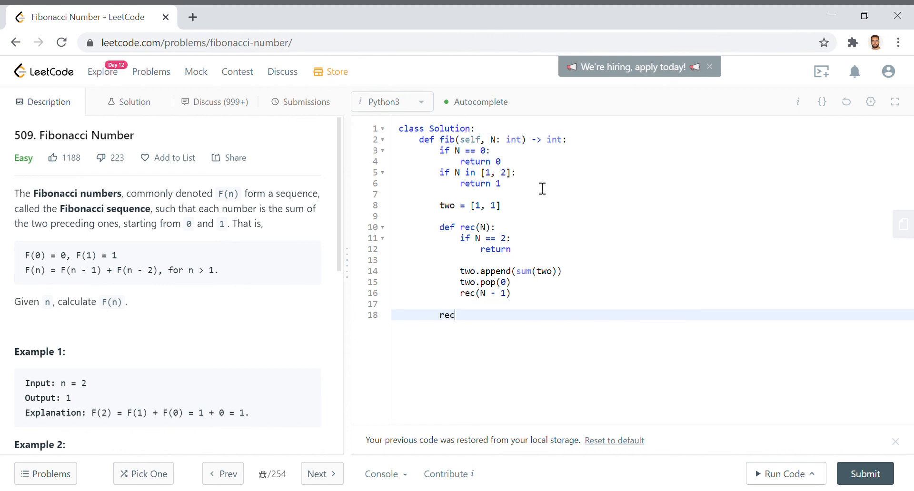
pyautogui.write('(N)')
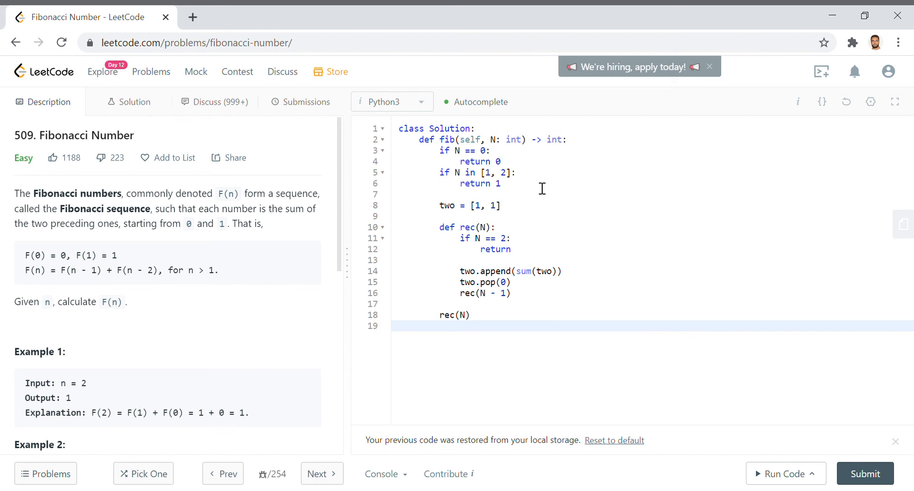
pyautogui.write('return t')
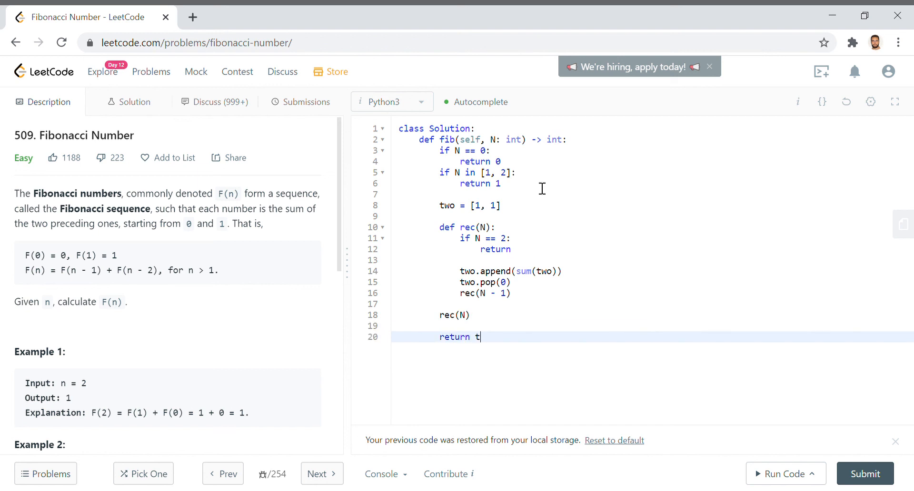
pyautogui.write('wo[-1]')
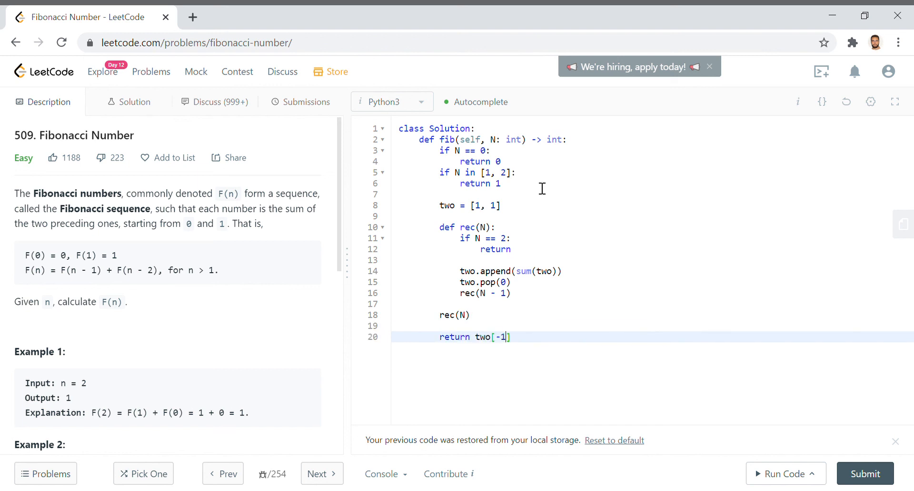
pyautogui.click(785, 474)
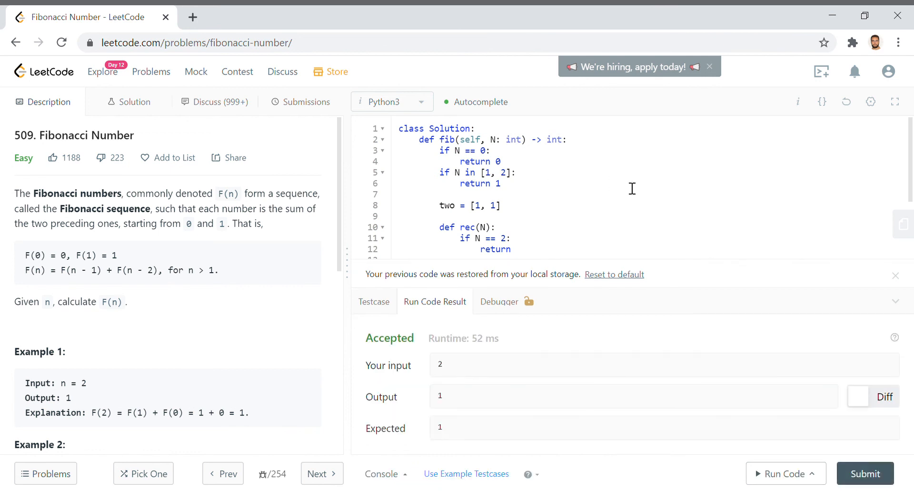